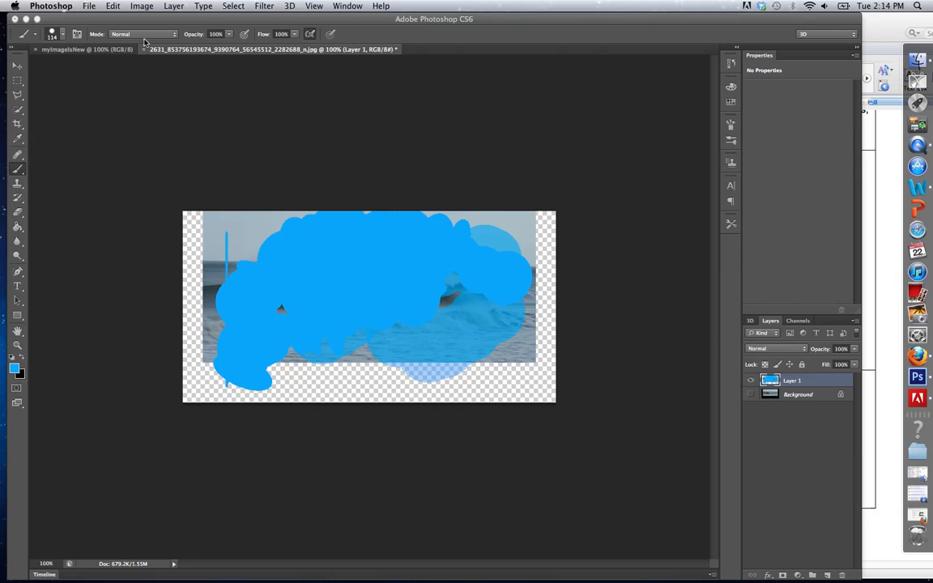
Step: Undo the latest blue brush stroke on the wave photo with Edit > Step Backward
{"action": "left_click", "coordinate": [113, 5]}
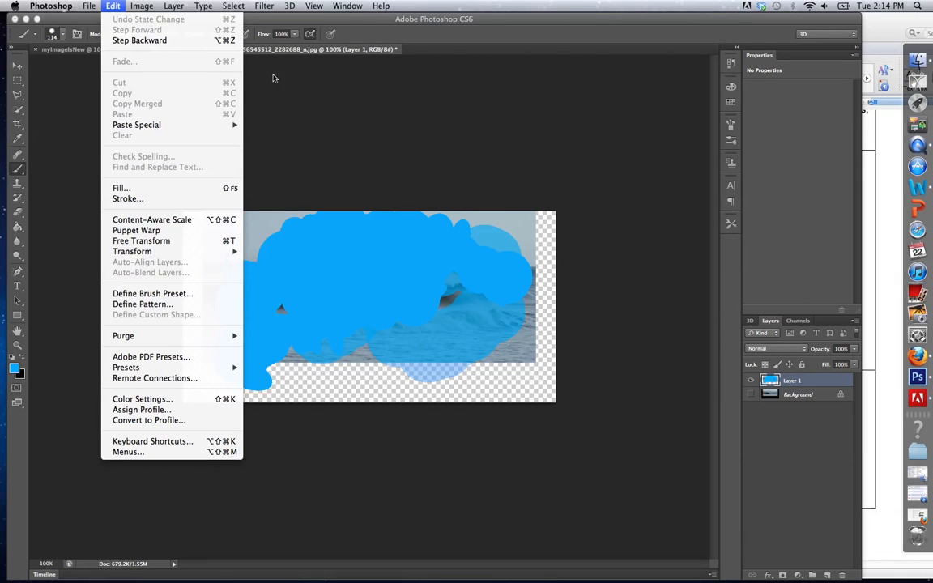
{"action": "left_click", "coordinate": [376, 129]}
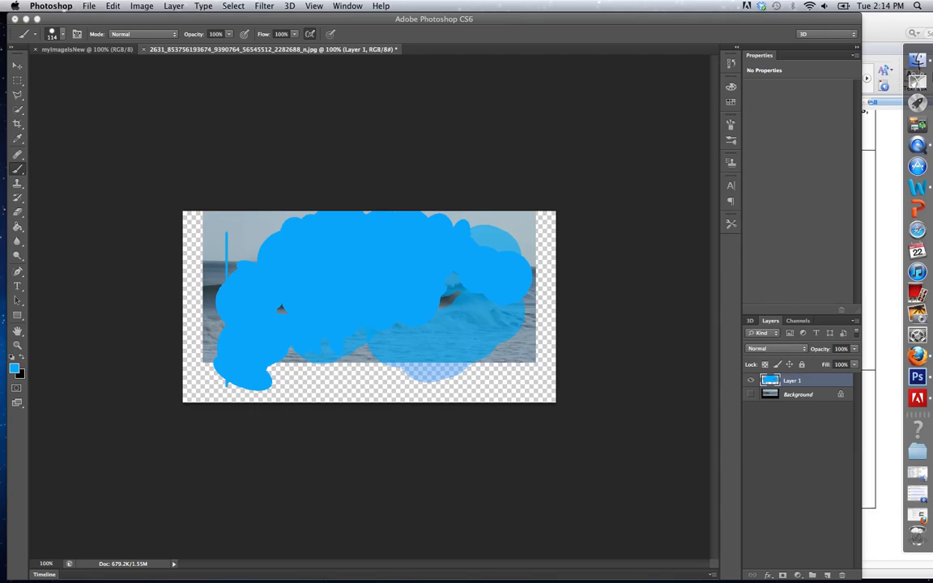
{"action": "left_click", "coordinate": [113, 5]}
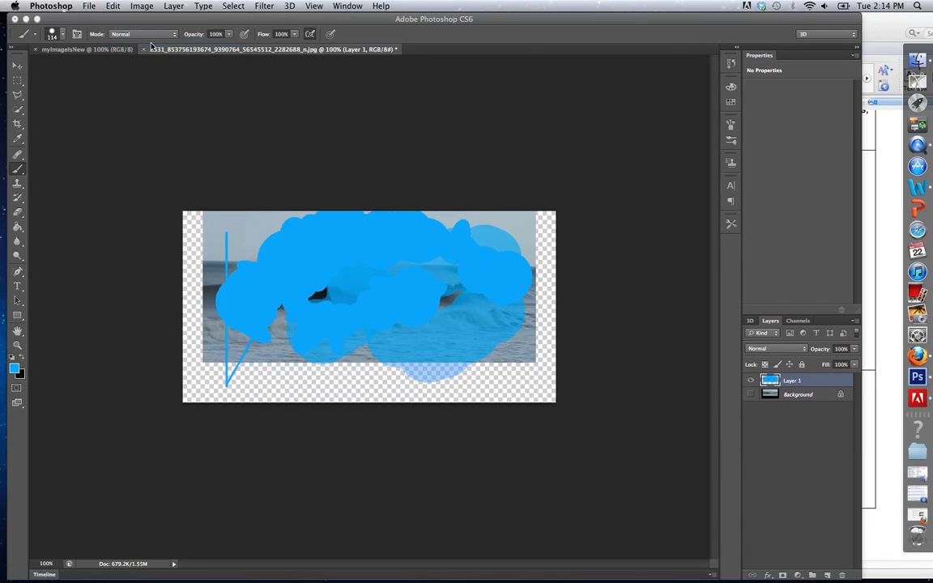
Step: Step backward once more to remove the previous blue brush stroke
{"action": "left_click", "coordinate": [113, 6]}
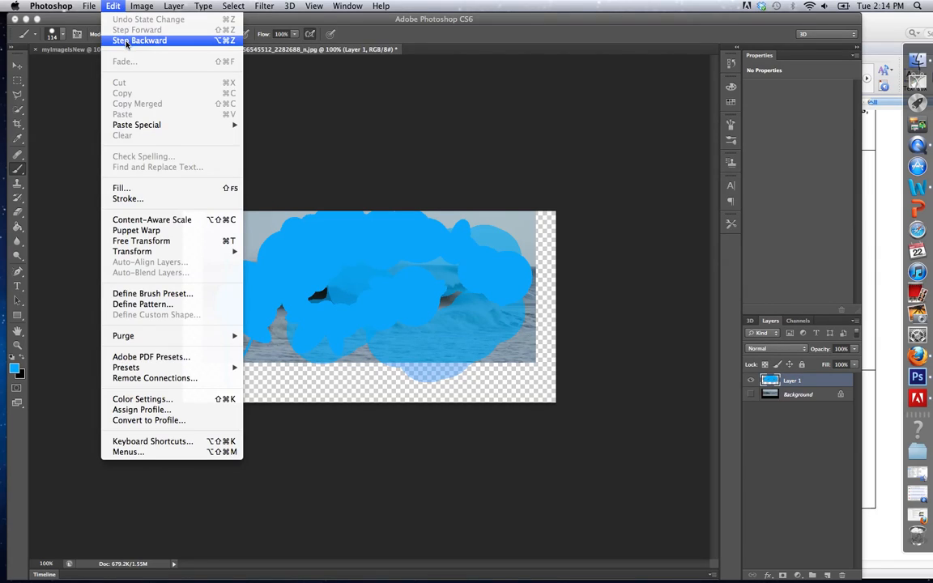
{"action": "left_click", "coordinate": [139, 40]}
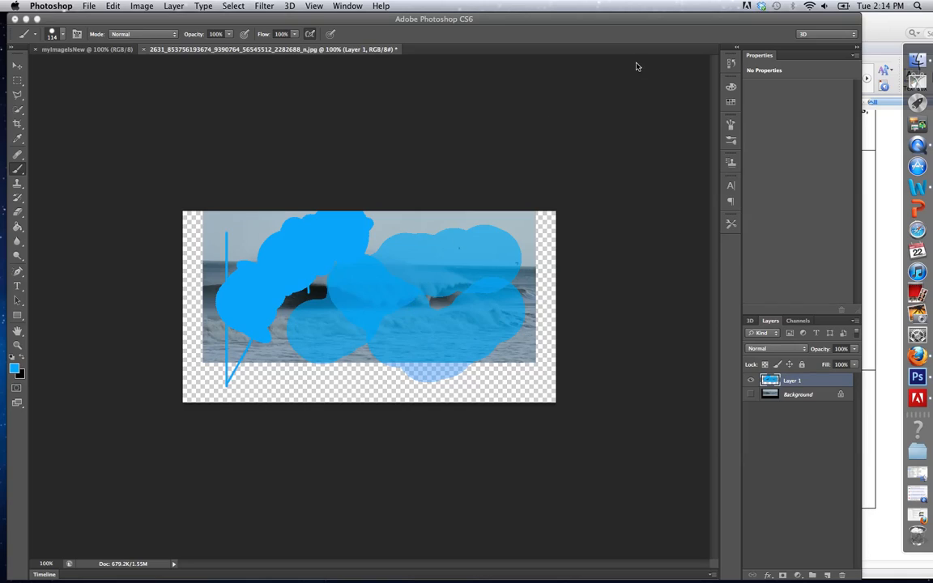
{"action": "mouse_move", "coordinate": [683, 77]}
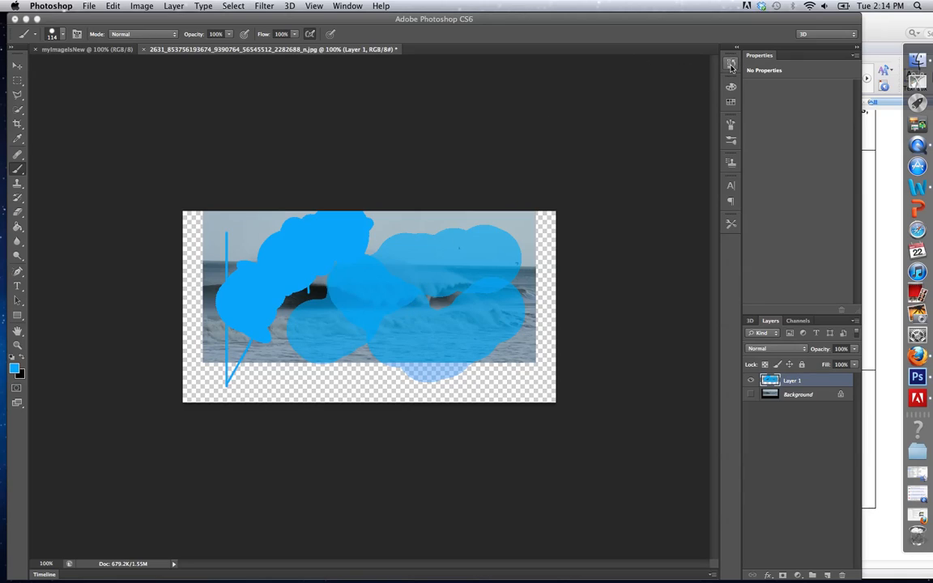
{"action": "mouse_move", "coordinate": [731, 65]}
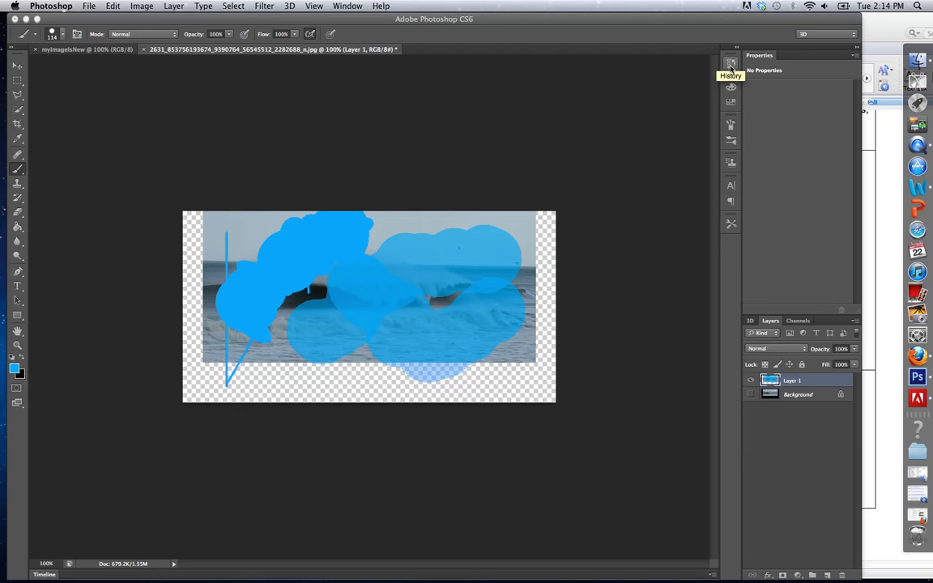
{"action": "mouse_move", "coordinate": [730, 64]}
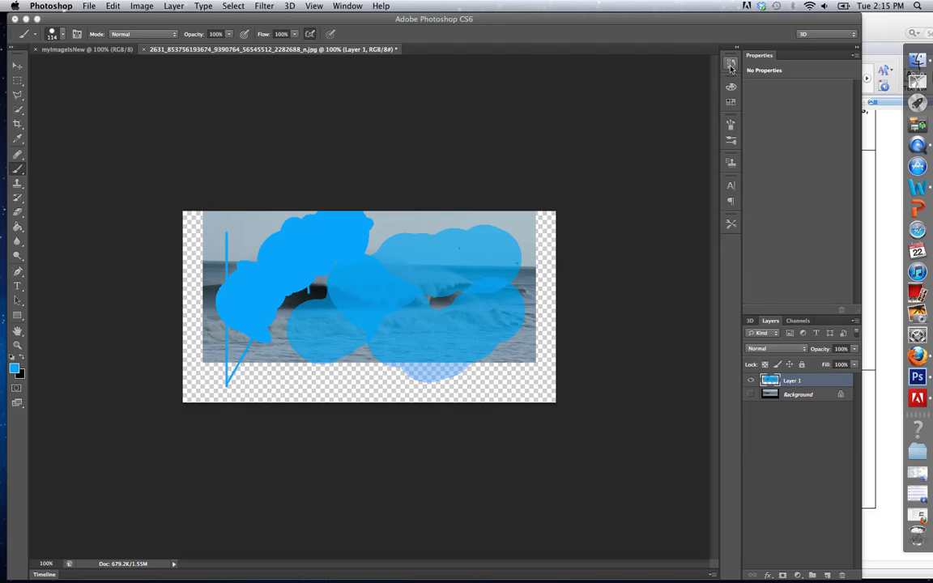
Step: Show the History panel from the Window menu
{"action": "left_click", "coordinate": [348, 6]}
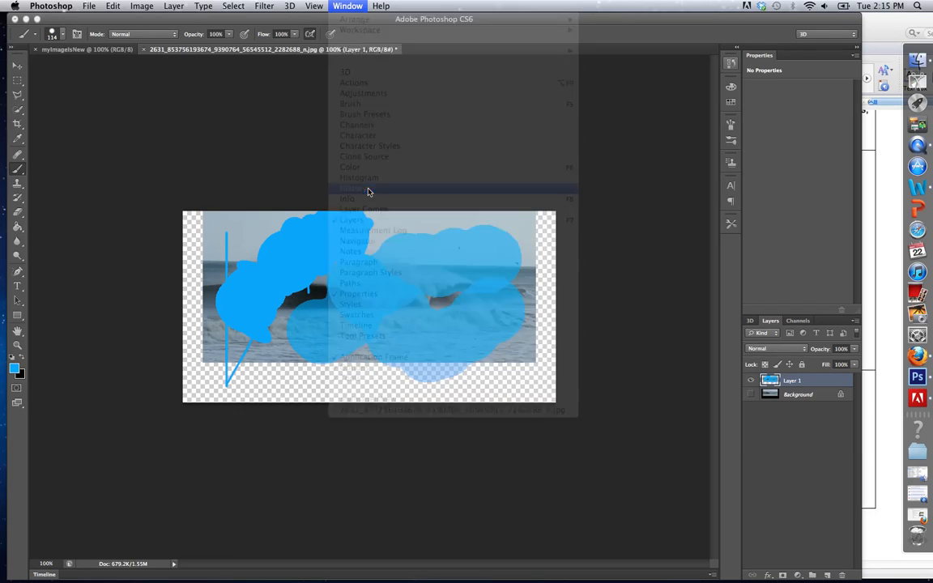
{"action": "left_click", "coordinate": [351, 188]}
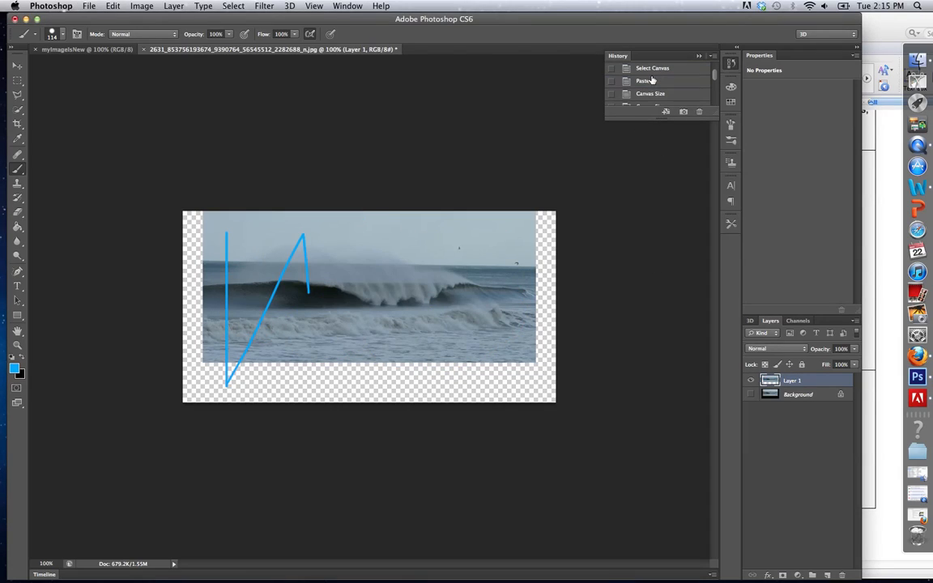
Step: Jump between Brush Tool history states, ending on an earlier one with blue blobs
{"action": "left_click", "coordinate": [642, 80]}
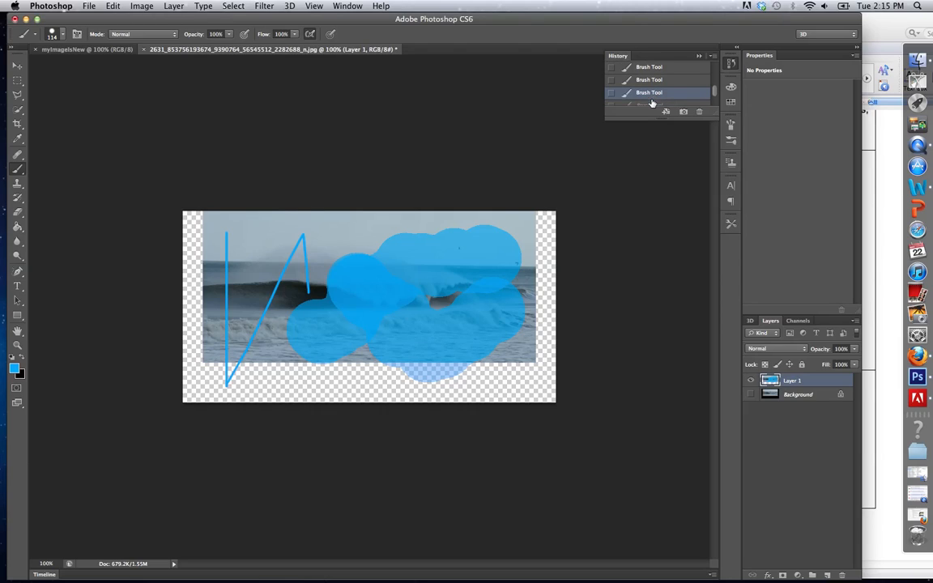
{"action": "left_click", "coordinate": [649, 95]}
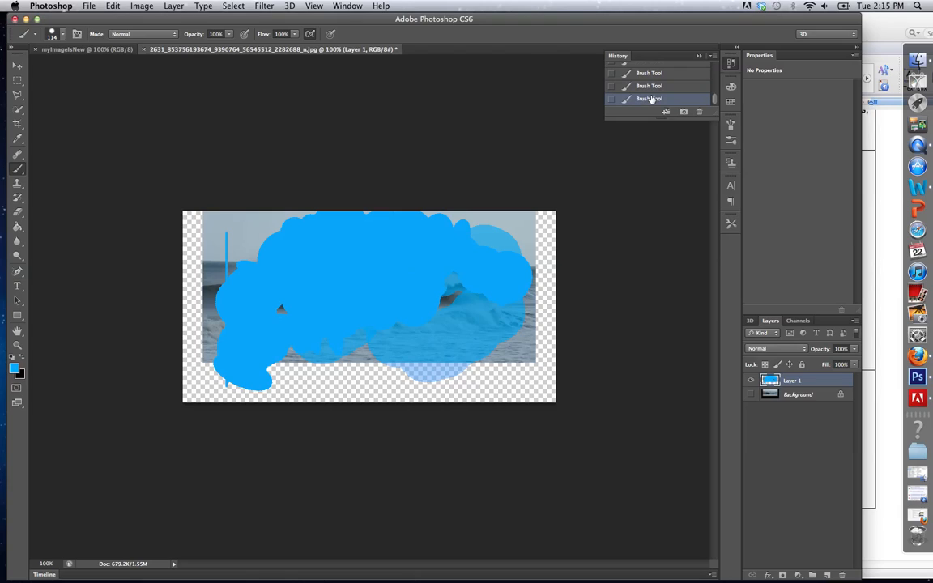
{"action": "left_click", "coordinate": [642, 82]}
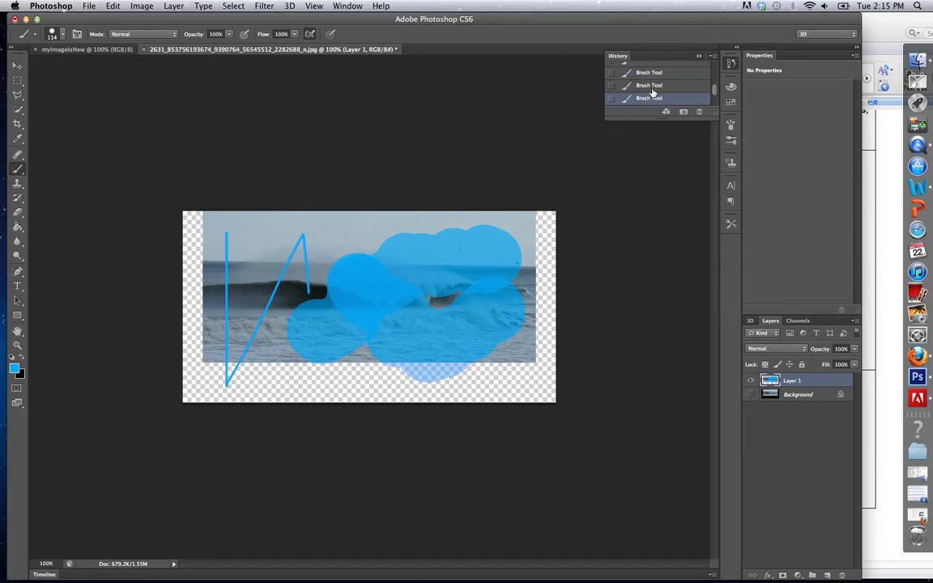
Step: Select the earliest Brush Tool history state, leaving only the thin blue line
{"action": "left_click", "coordinate": [649, 72]}
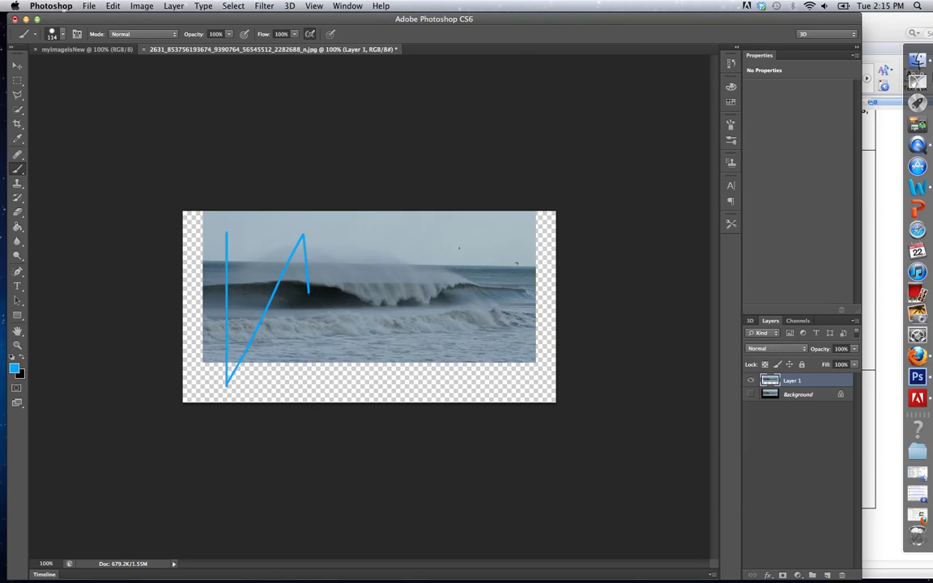
{"action": "left_click", "coordinate": [348, 6]}
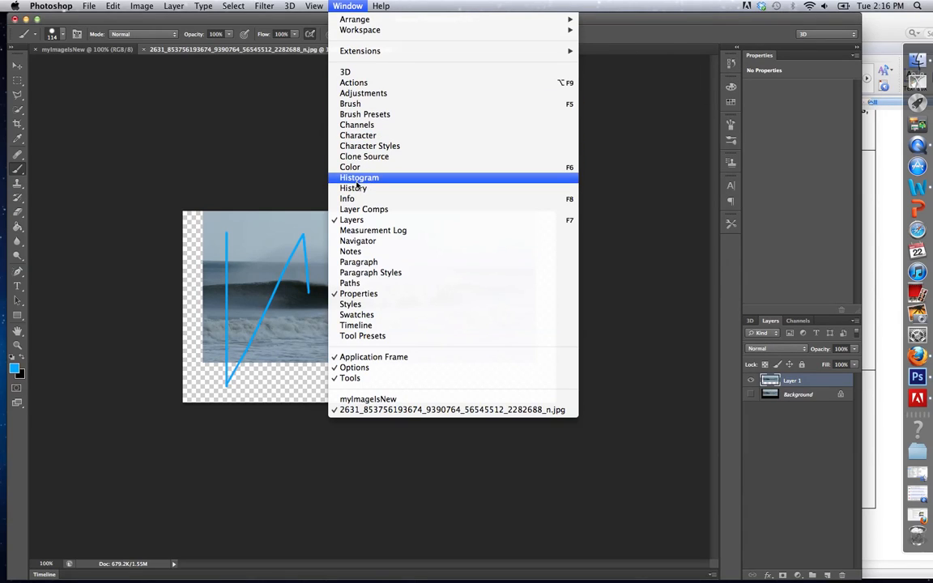